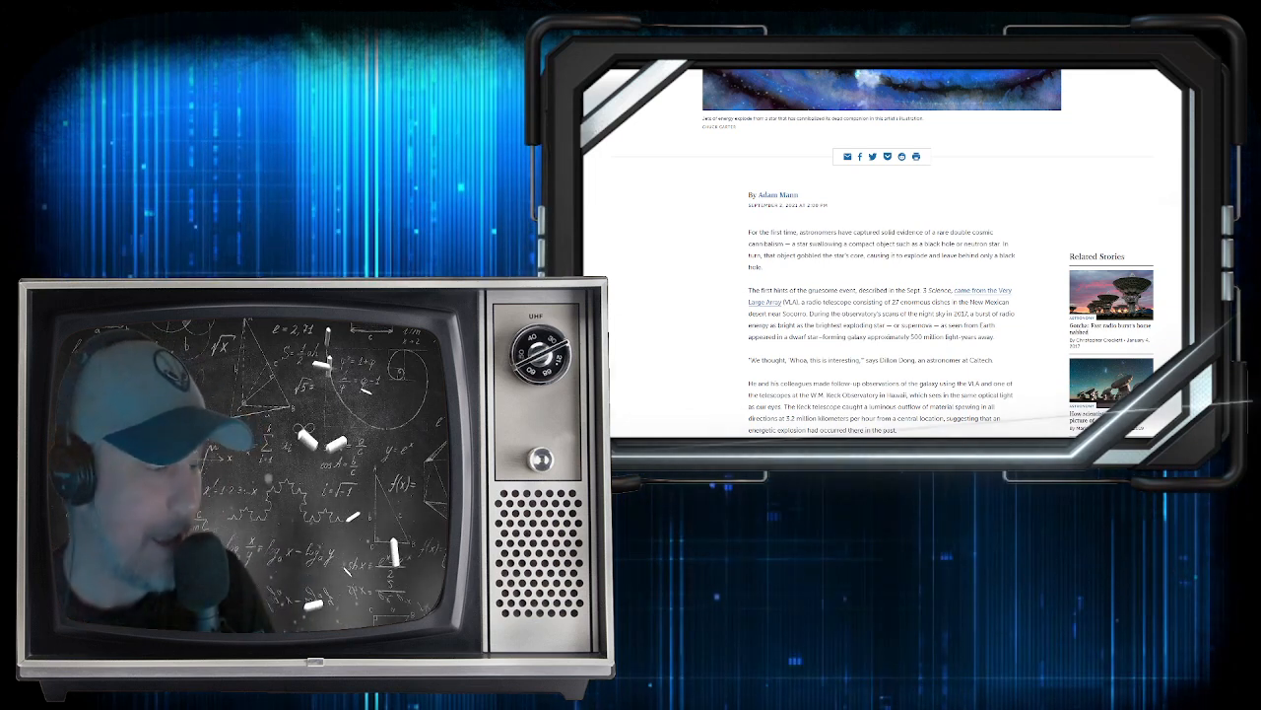
Scroll the Science News article past the newsletter sign-up box to its later paragraphs
scroll("down", 3)
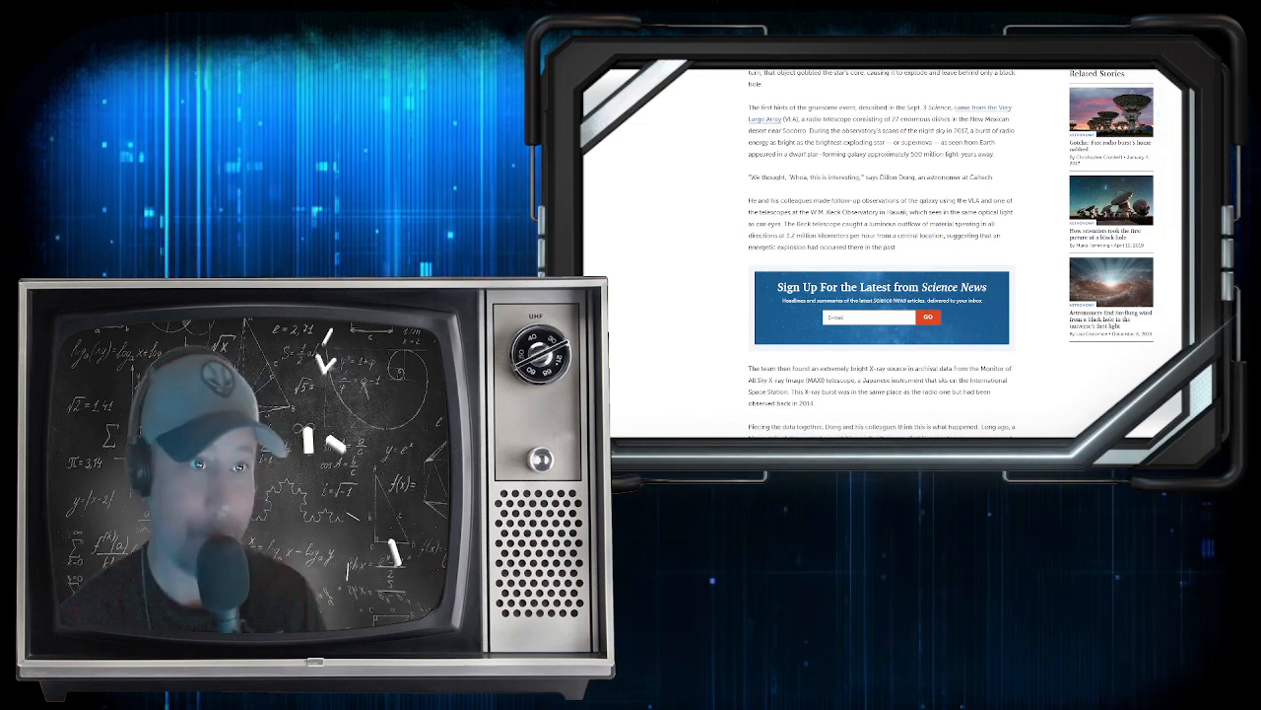
scroll("down", 3)
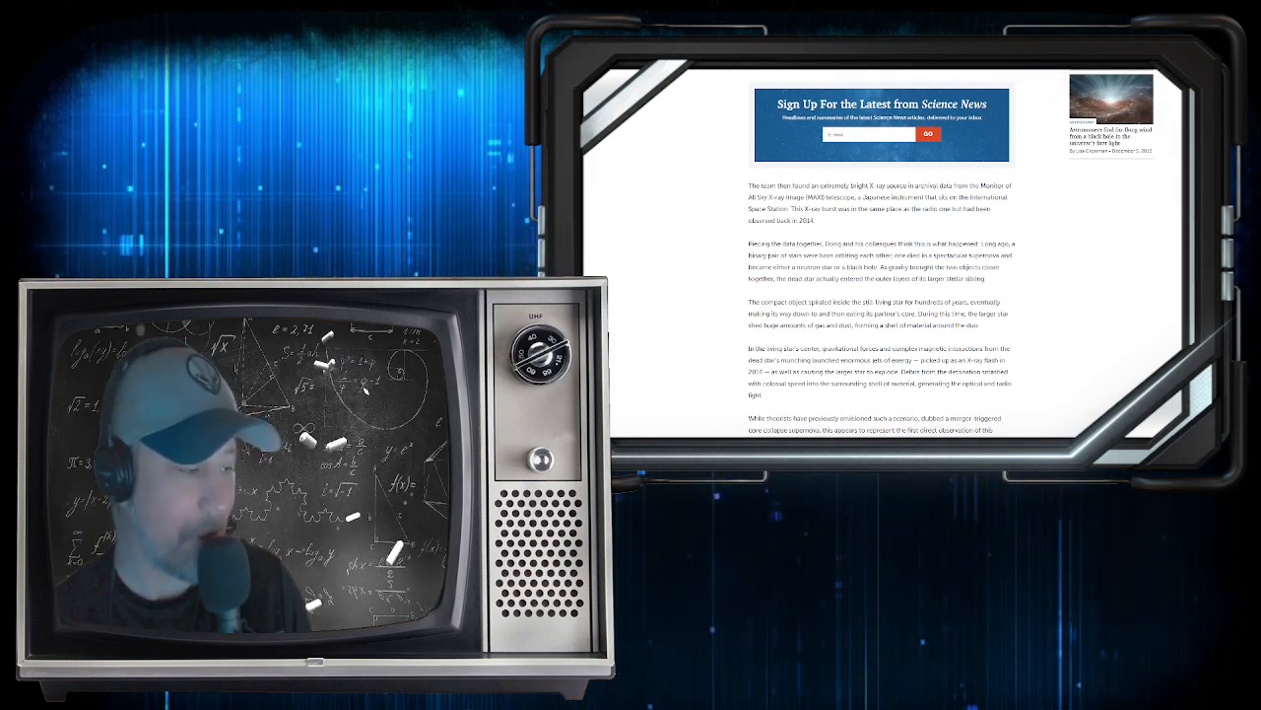
scroll("up", 3)
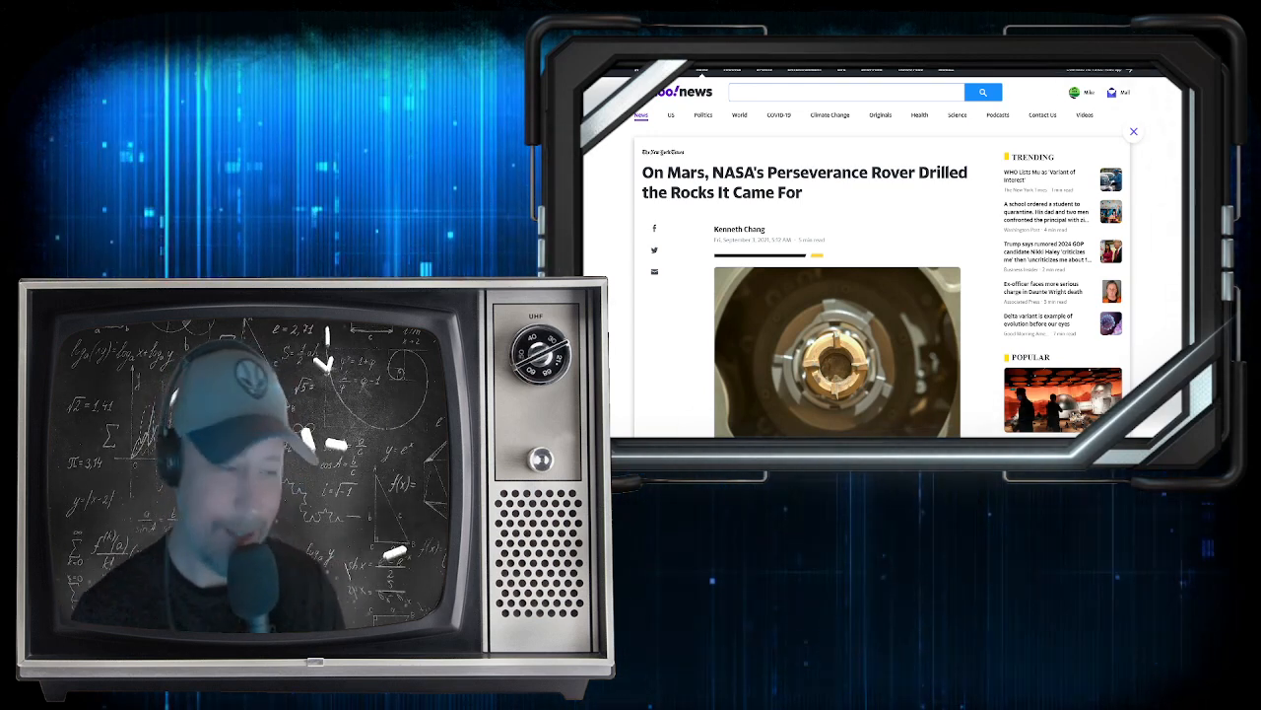
Scroll down through the body of the Yahoo News Perseverance rover drilling article
scroll("down", 3)
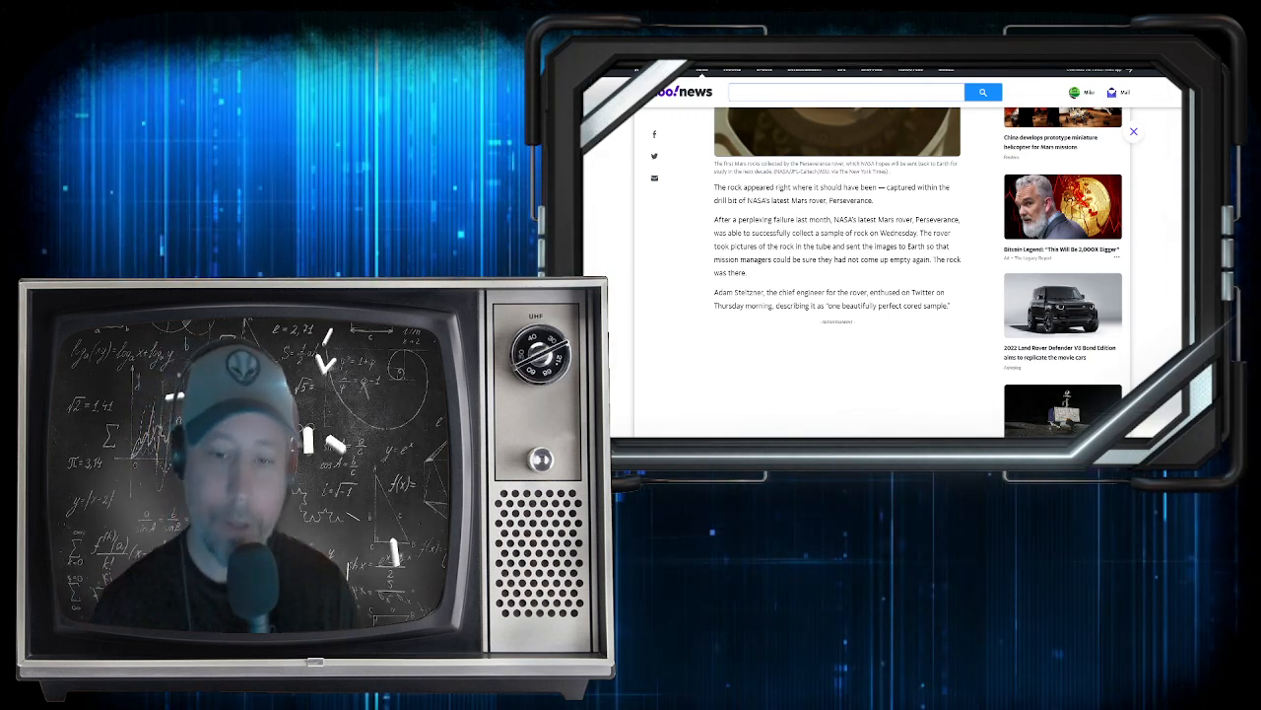
scroll("down", 3)
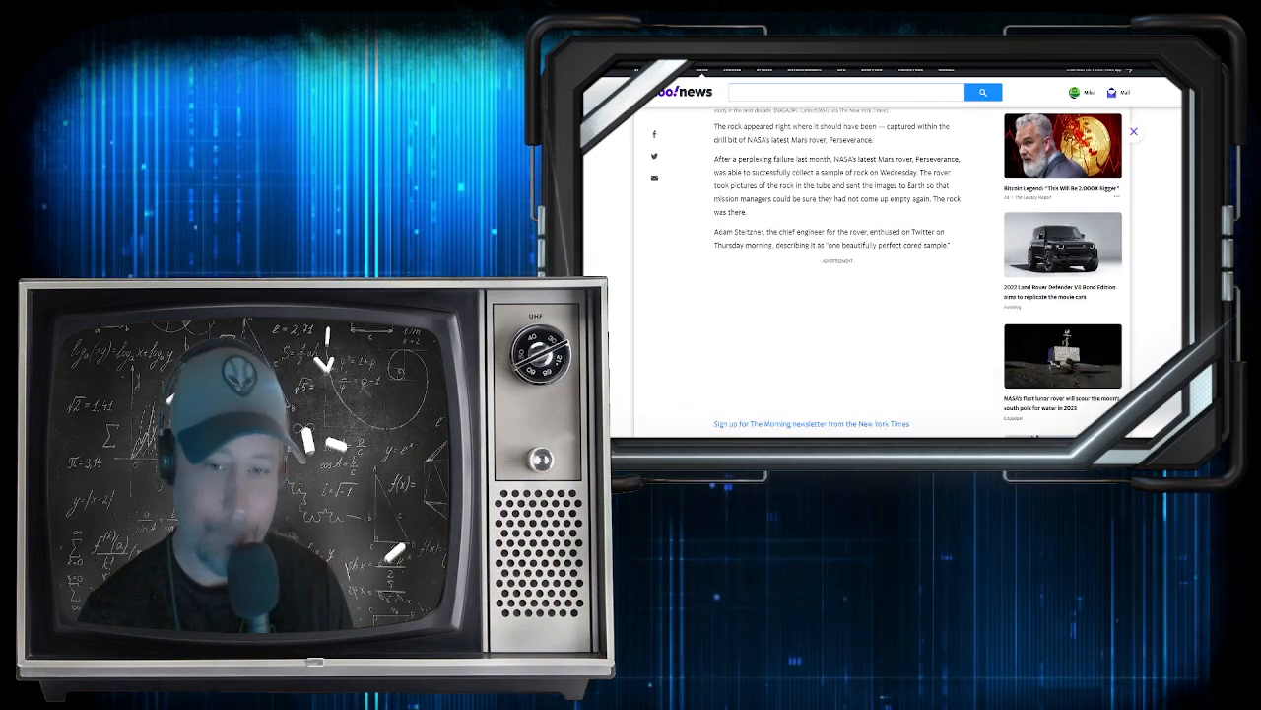
scroll("down", 3)
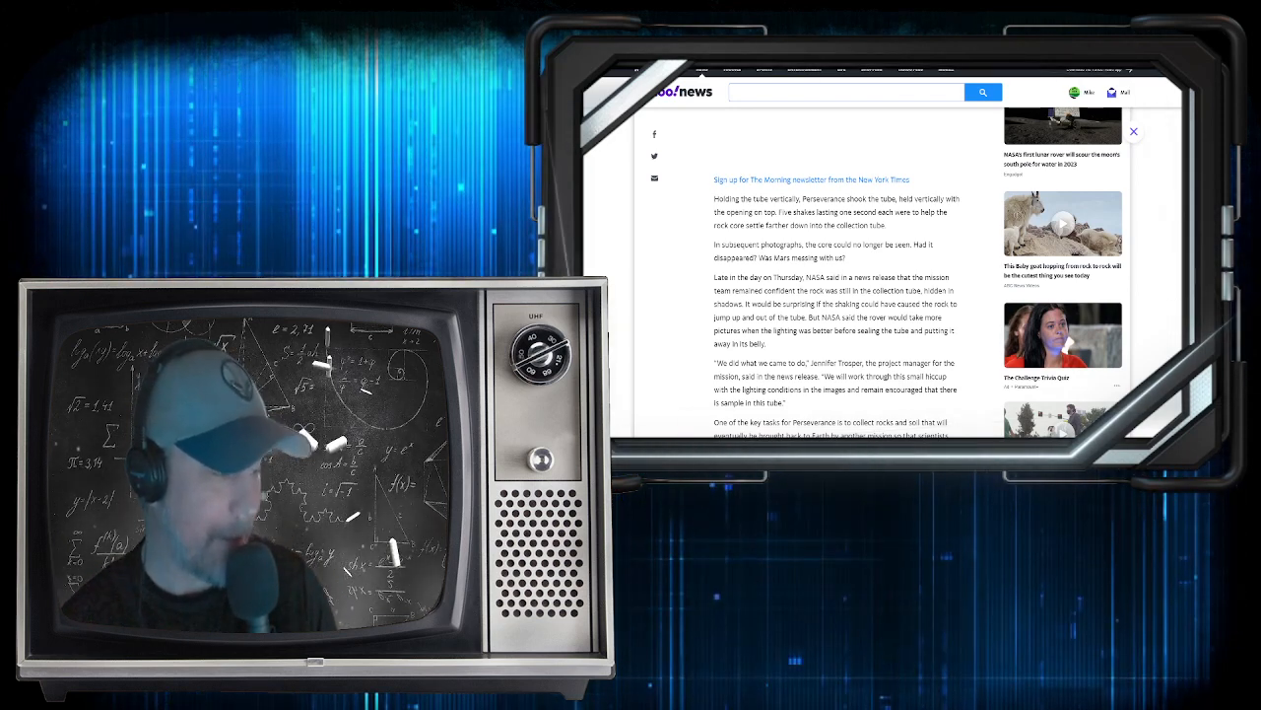
scroll("down", 3)
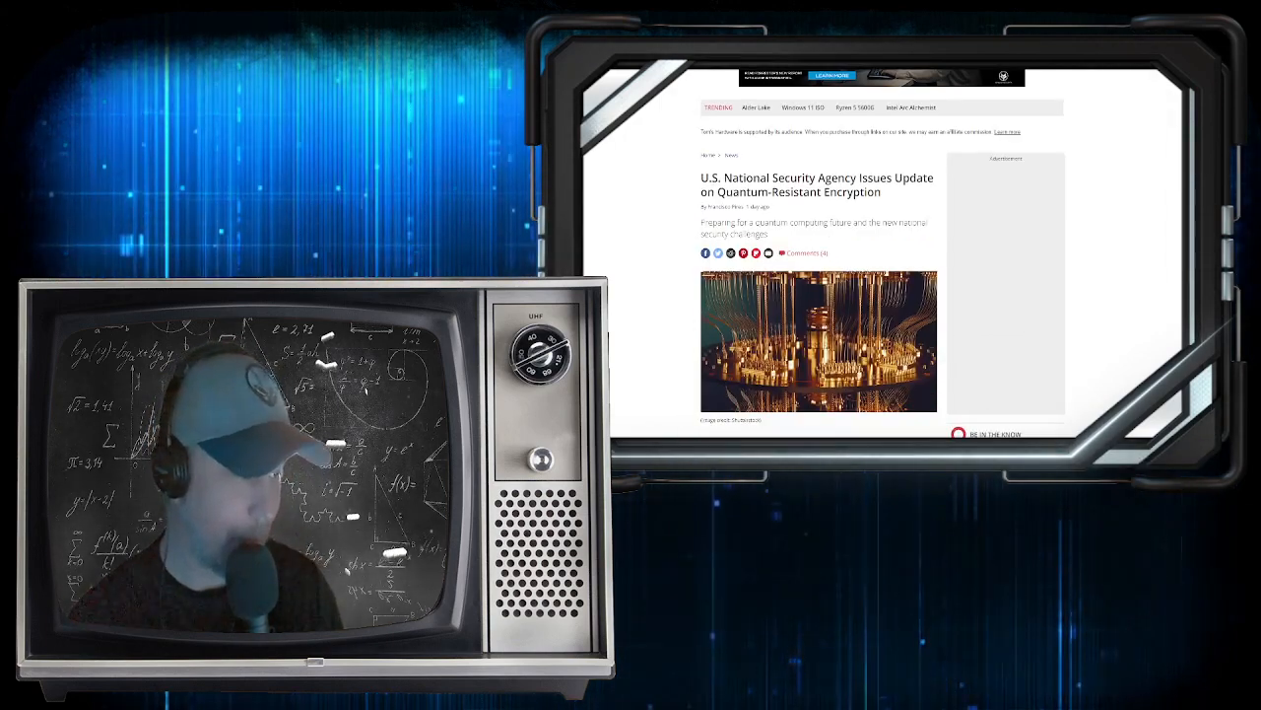
Scroll through the Tom's Hardware NSA quantum-resistant encryption article body and back toward its headline
scroll("down", 3)
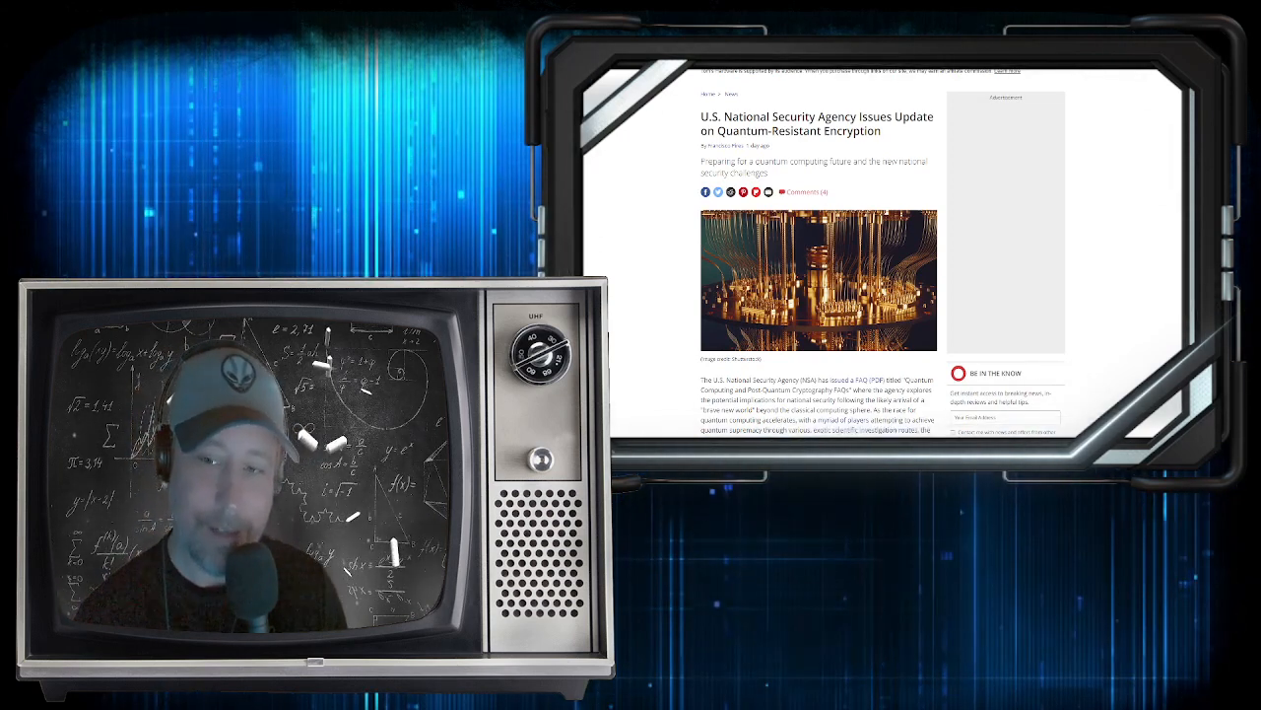
scroll("down", 3)
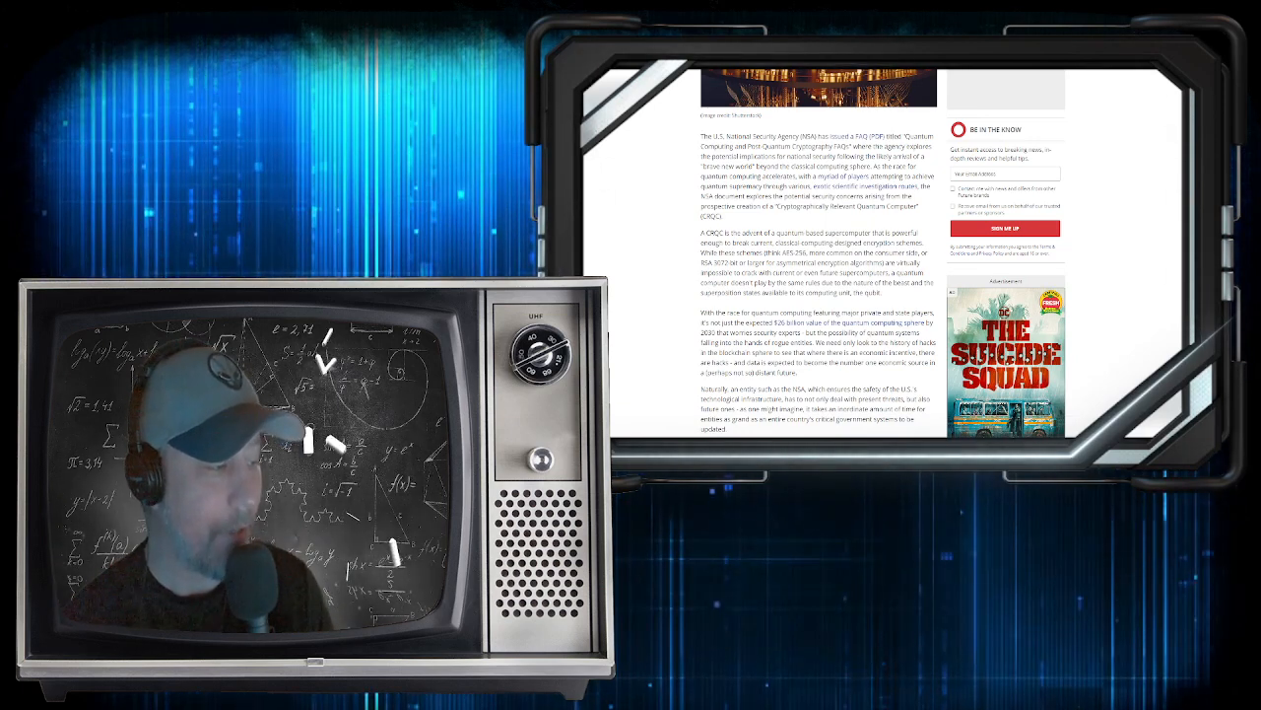
scroll("up", 3)
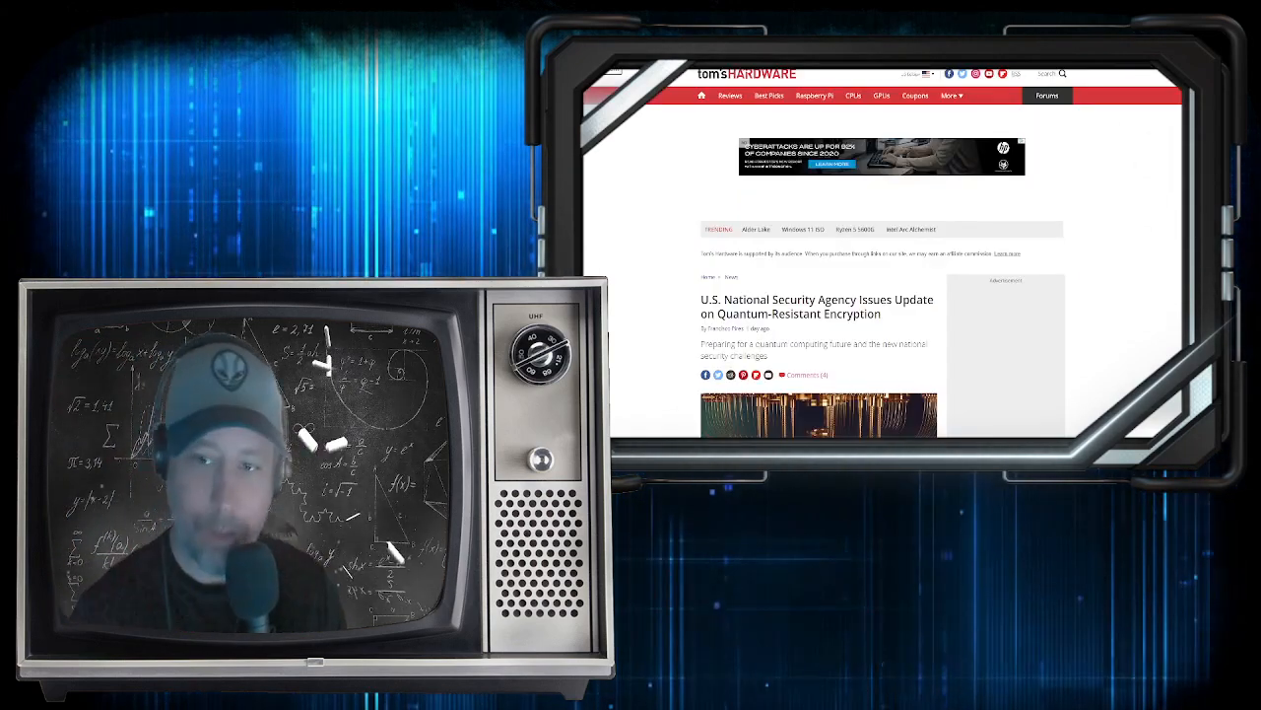
scroll("down", 3)
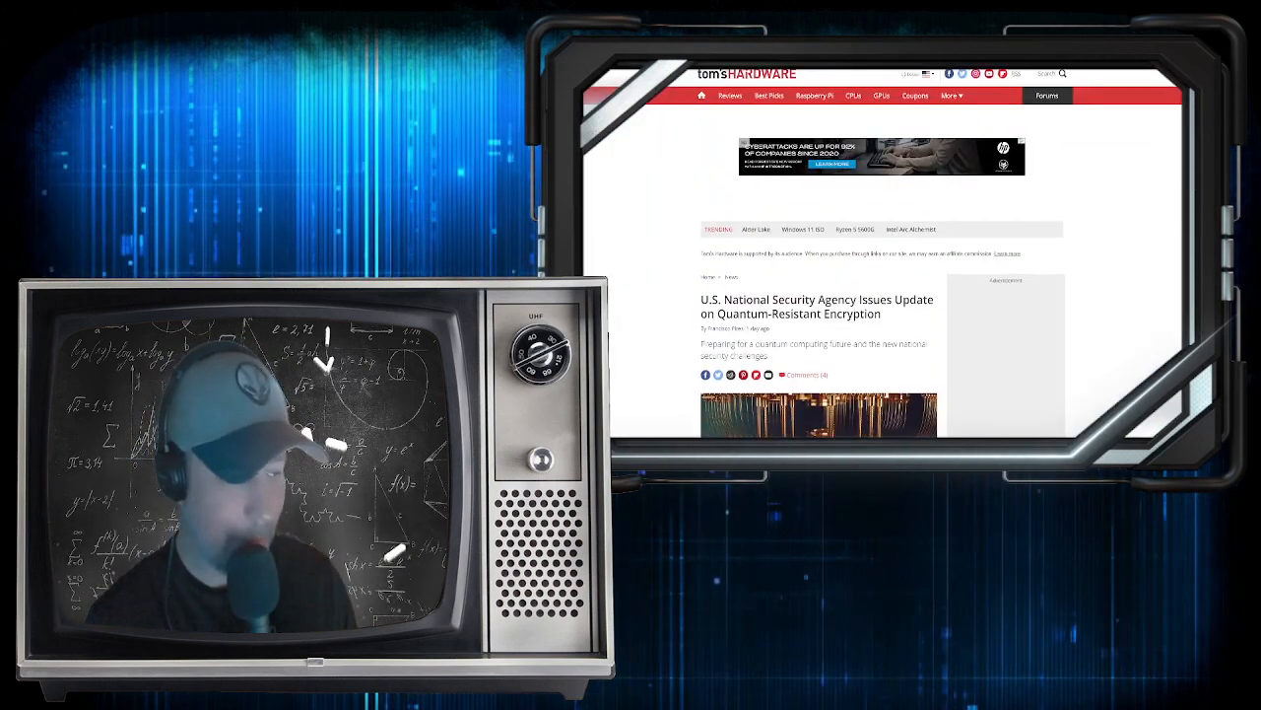
Scroll within the Live Science 'Fermi balls' dark matter article near its headline
scroll("down", 3)
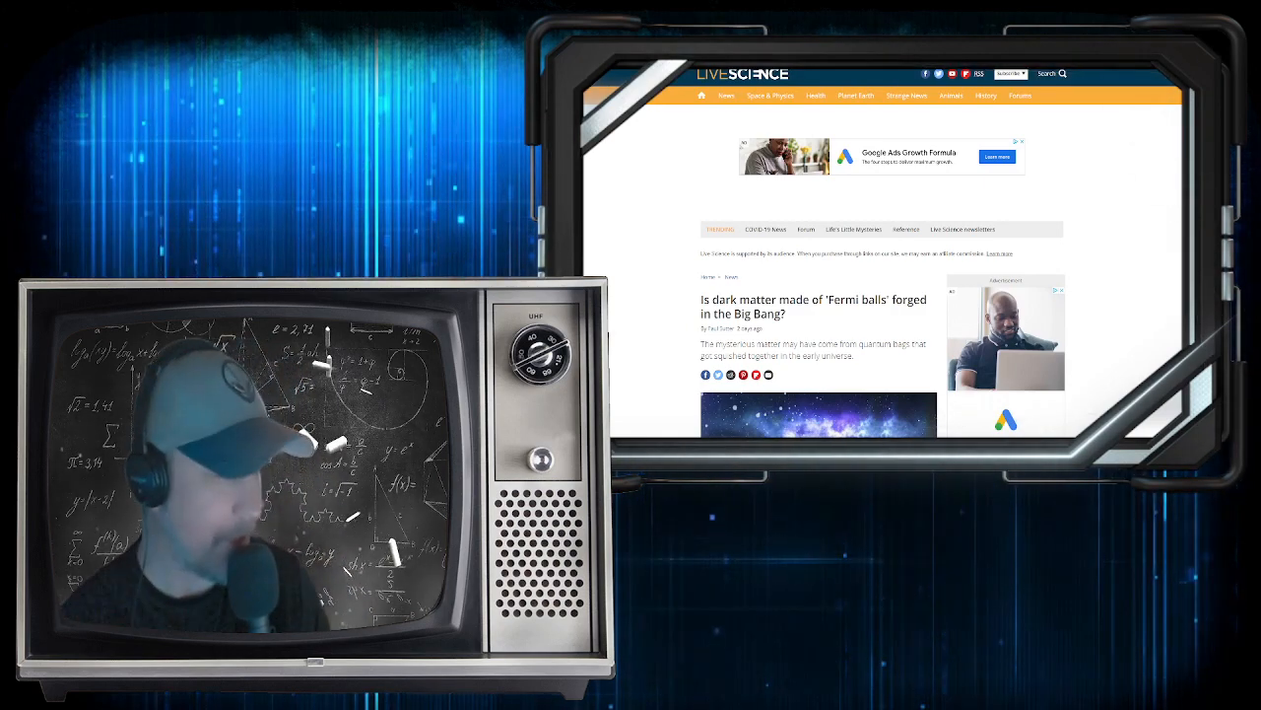
Scroll past the header image to the Fermi-balls opening paragraphs about black holes and the Seoul researchers
scroll("down", 3)
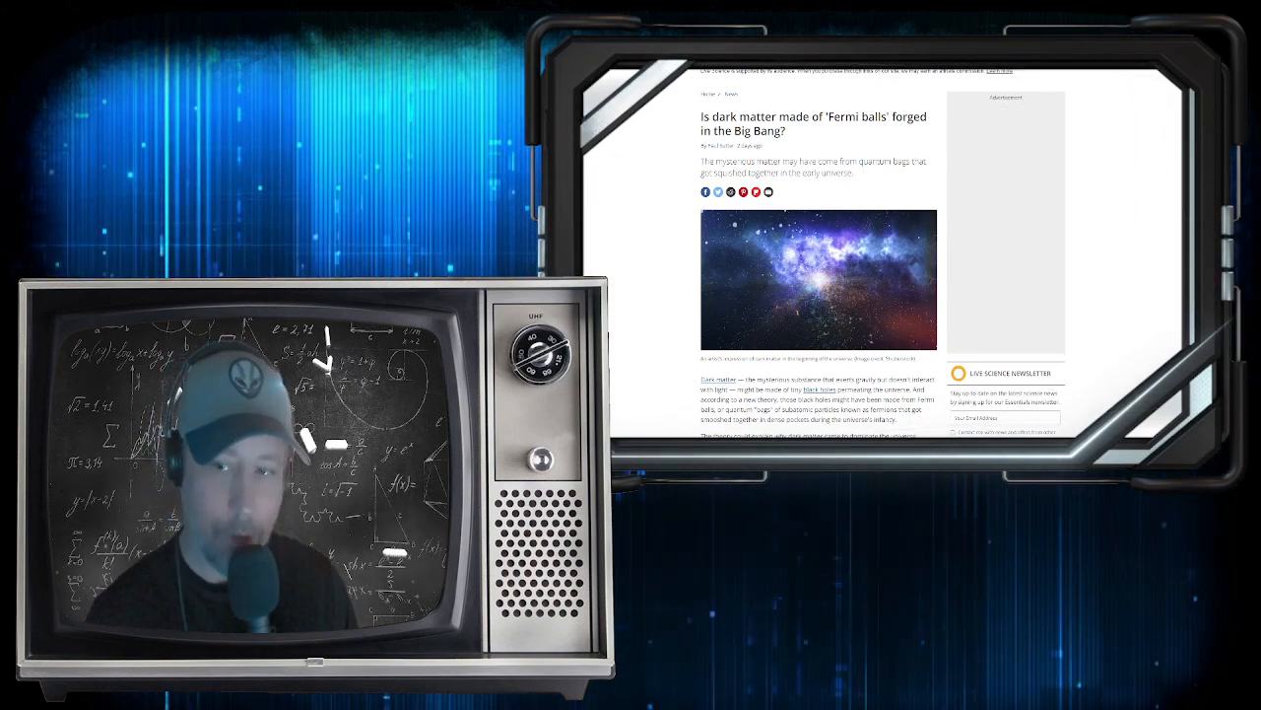
scroll("down", 3)
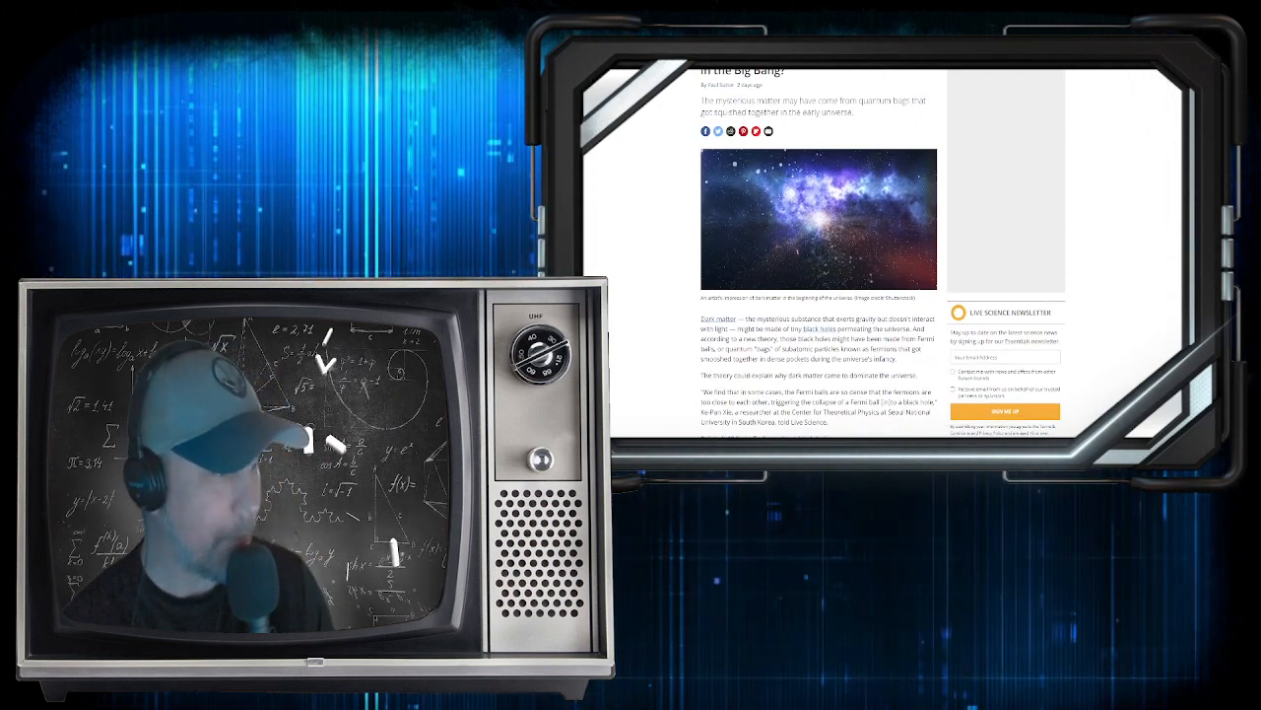
scroll("down", 3)
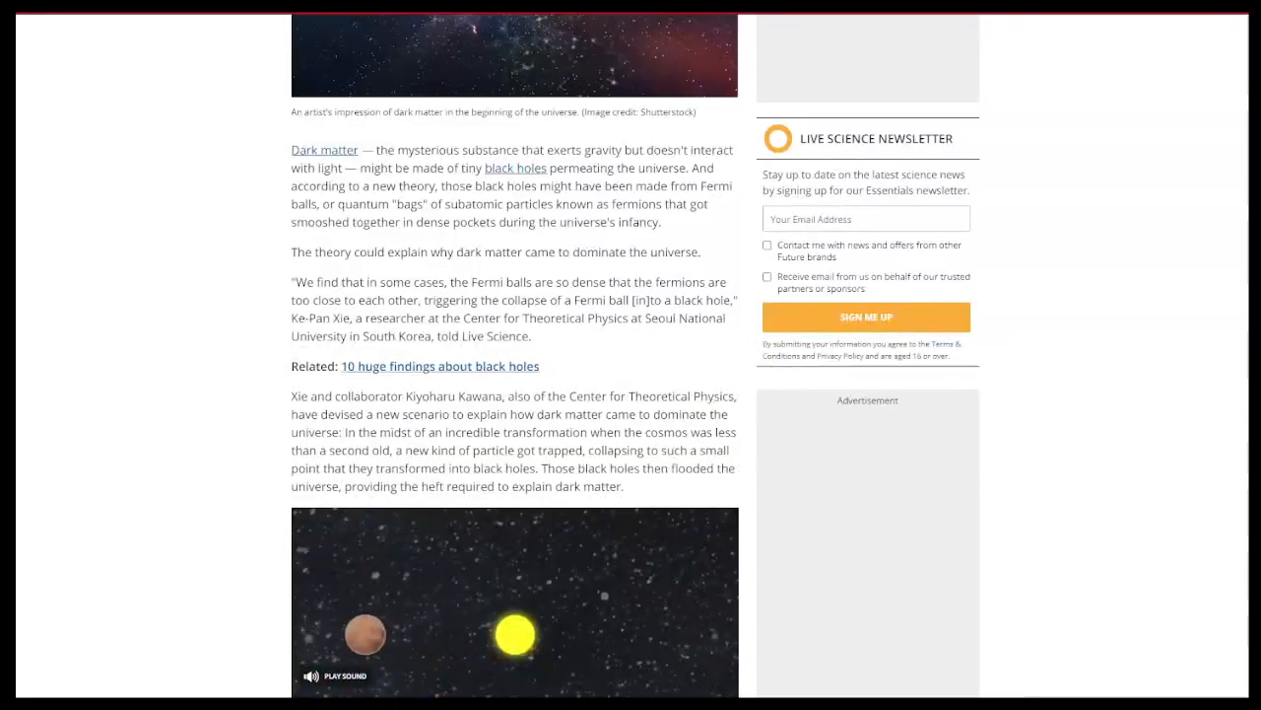
double_click(345, 220)
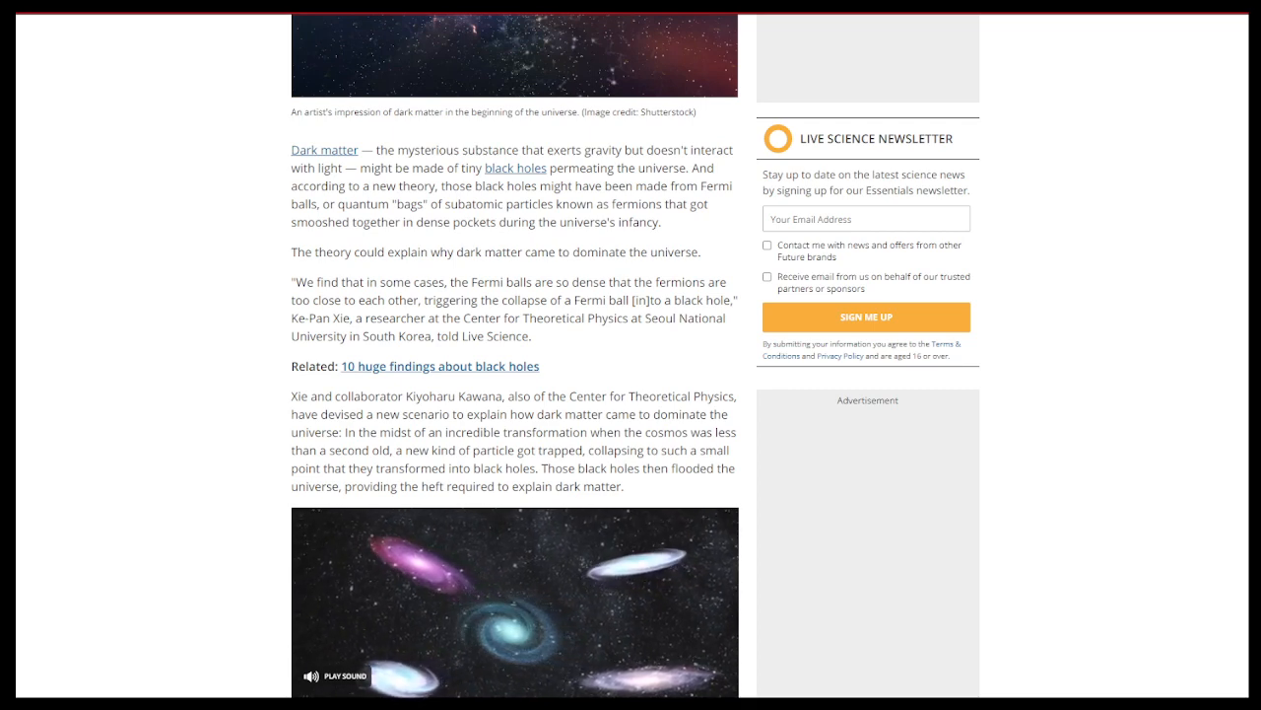
scroll("down", 3)
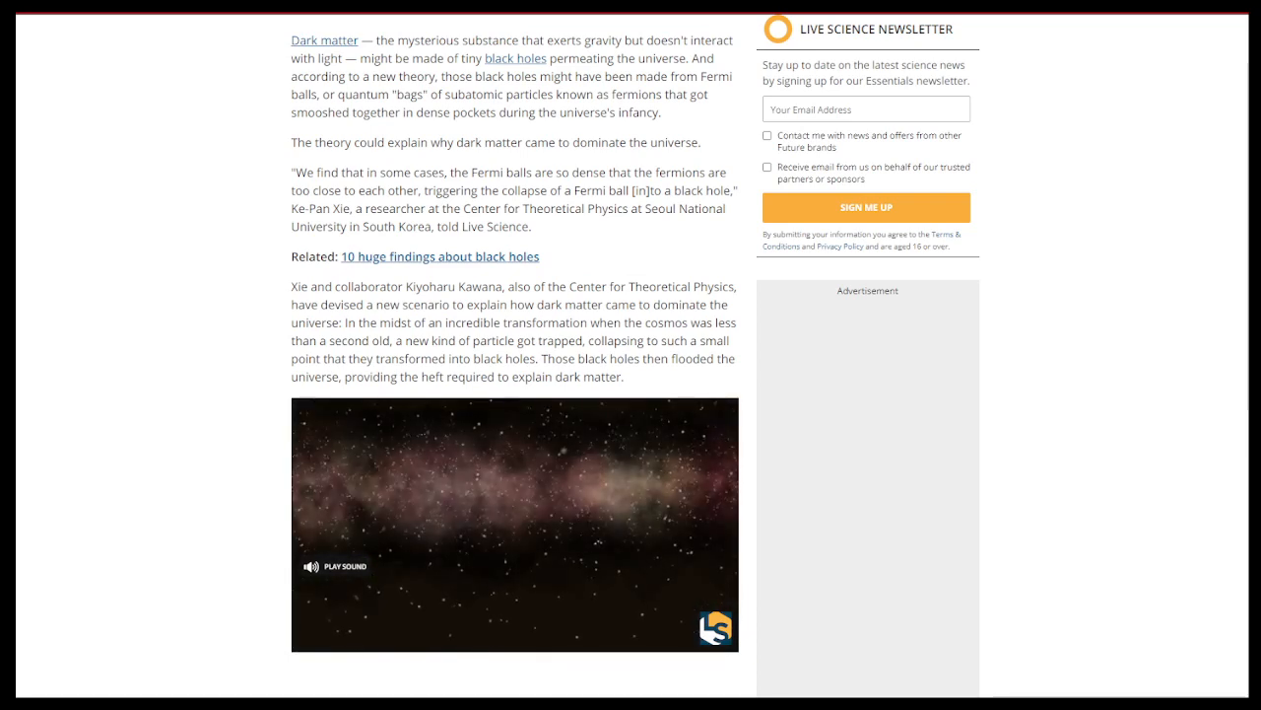
left_click_drag(292, 288, 343, 324)
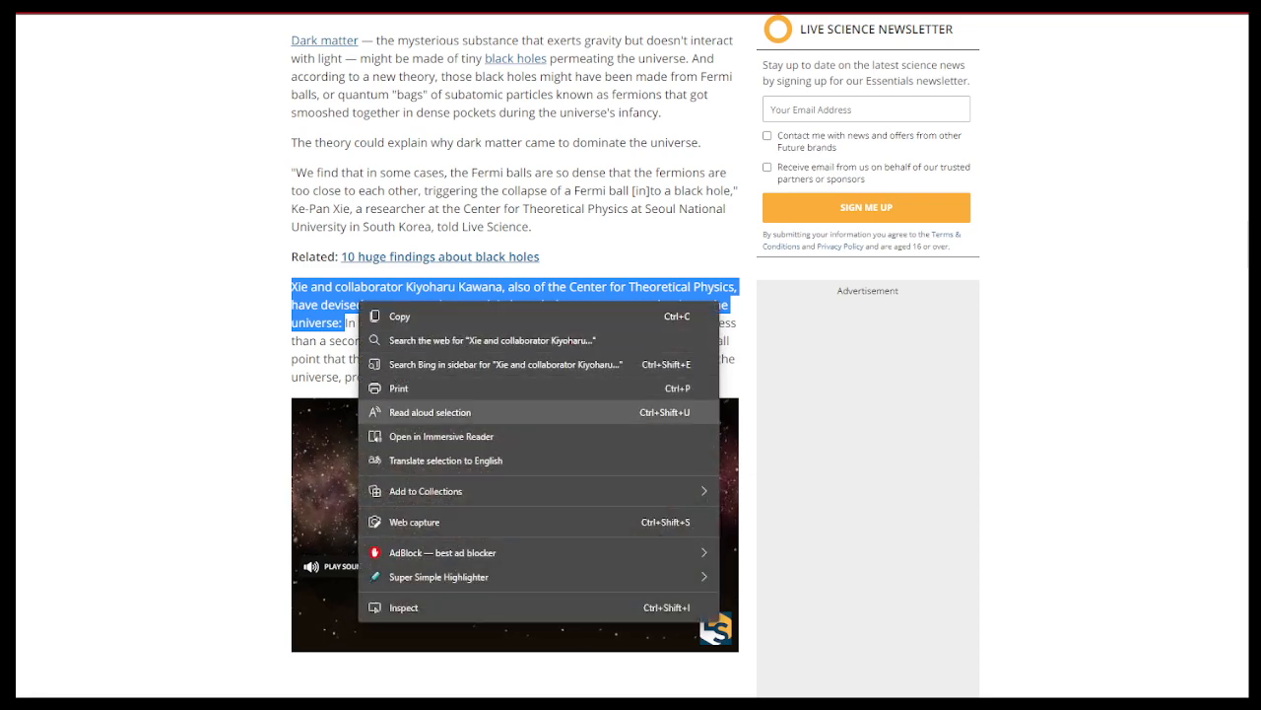
left_click(430, 412)
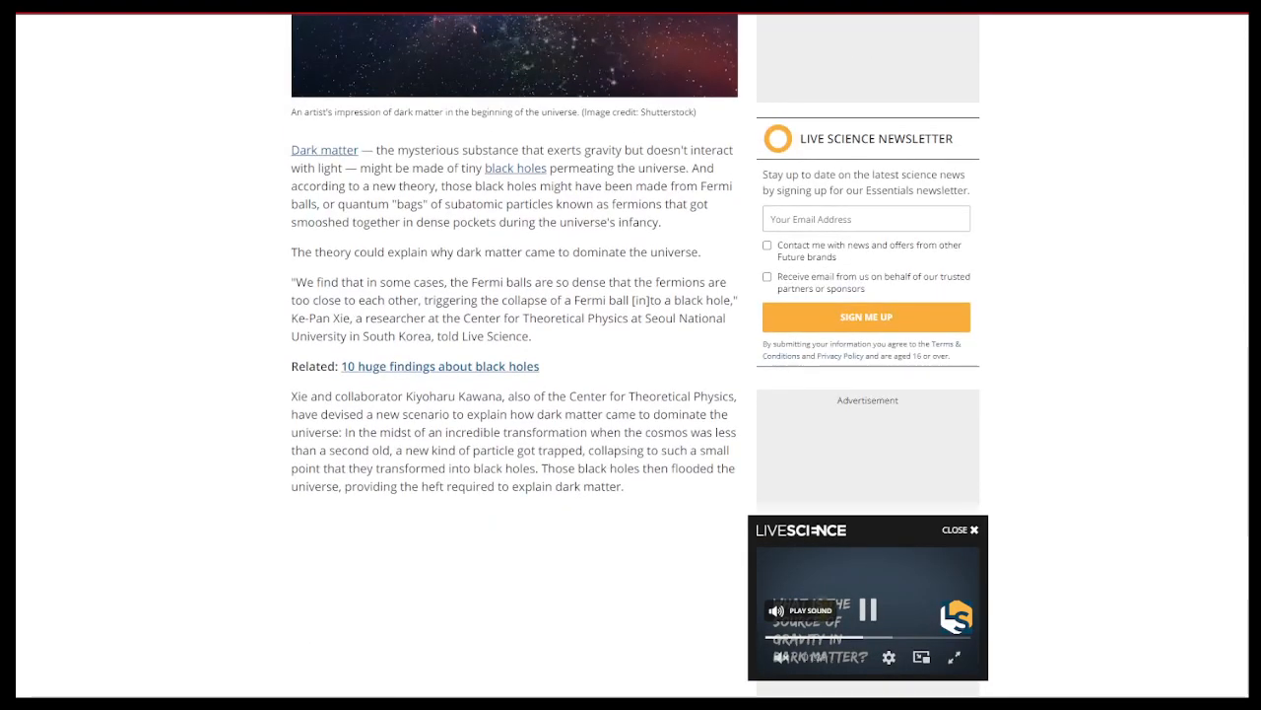
scroll("down", 3)
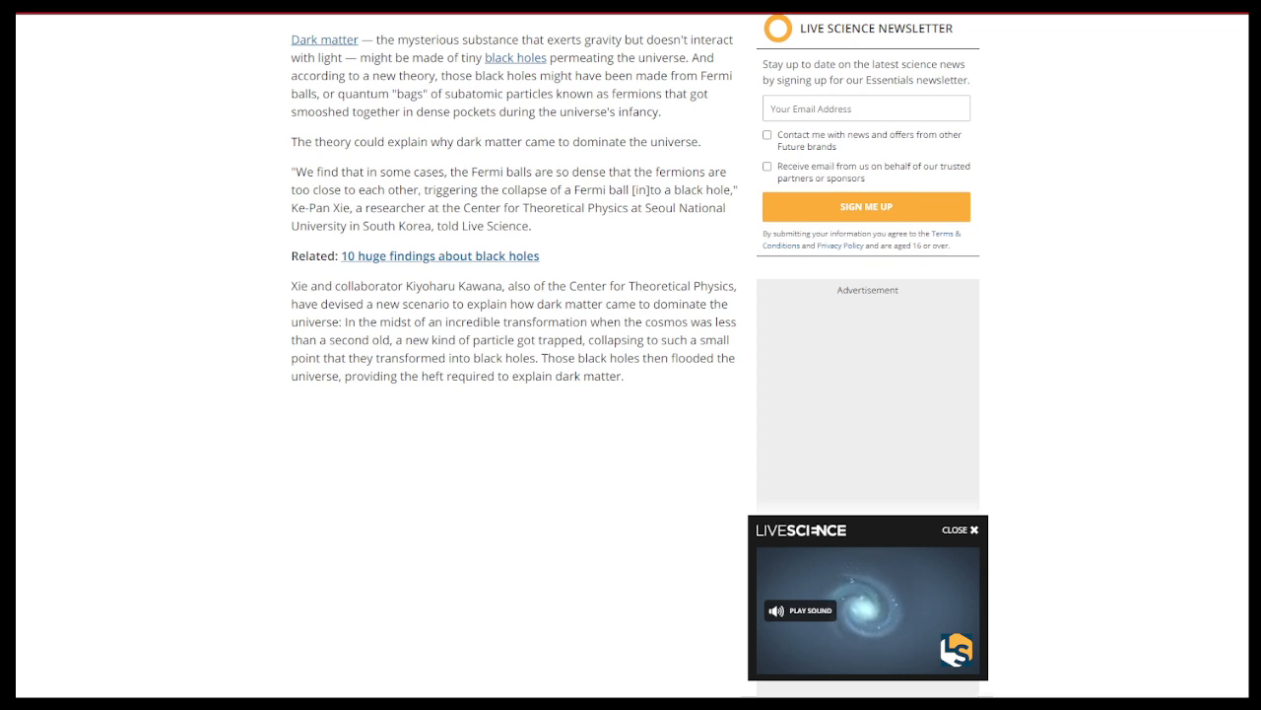
scroll("down", 3)
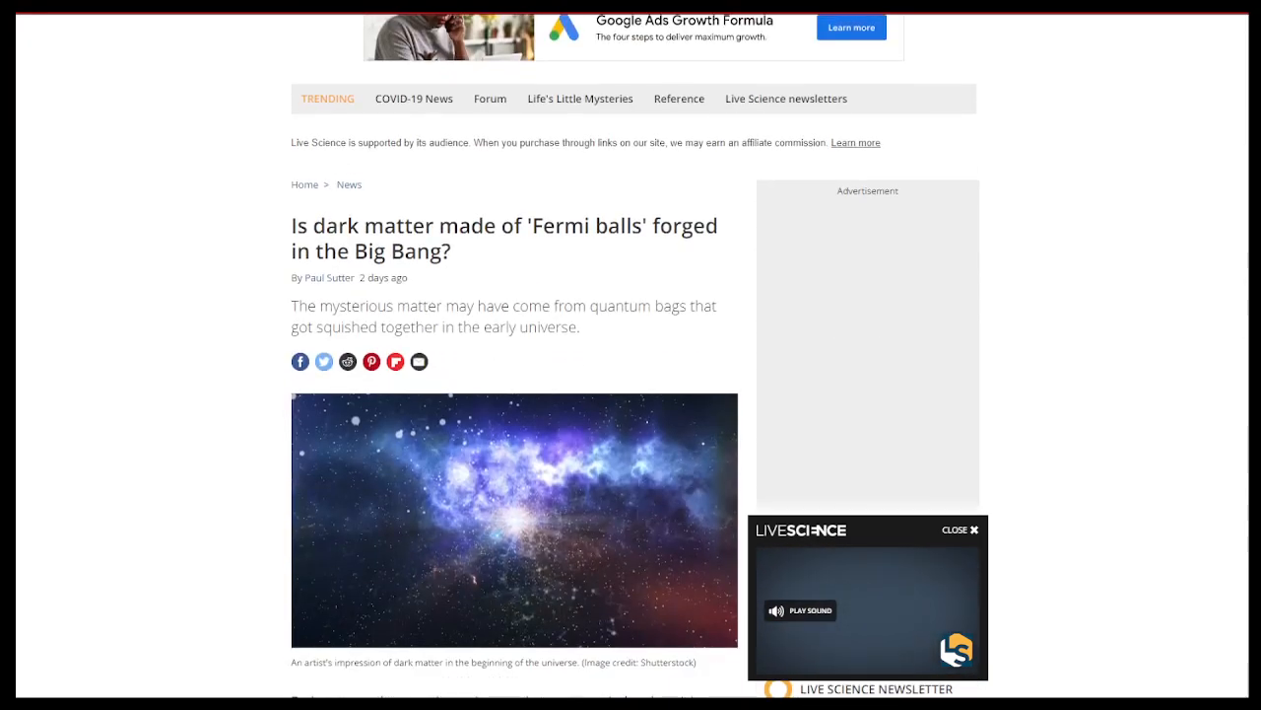
Close the floating Live Science video player and scroll down the unobstructed Fermi-balls article
left_click(954, 532)
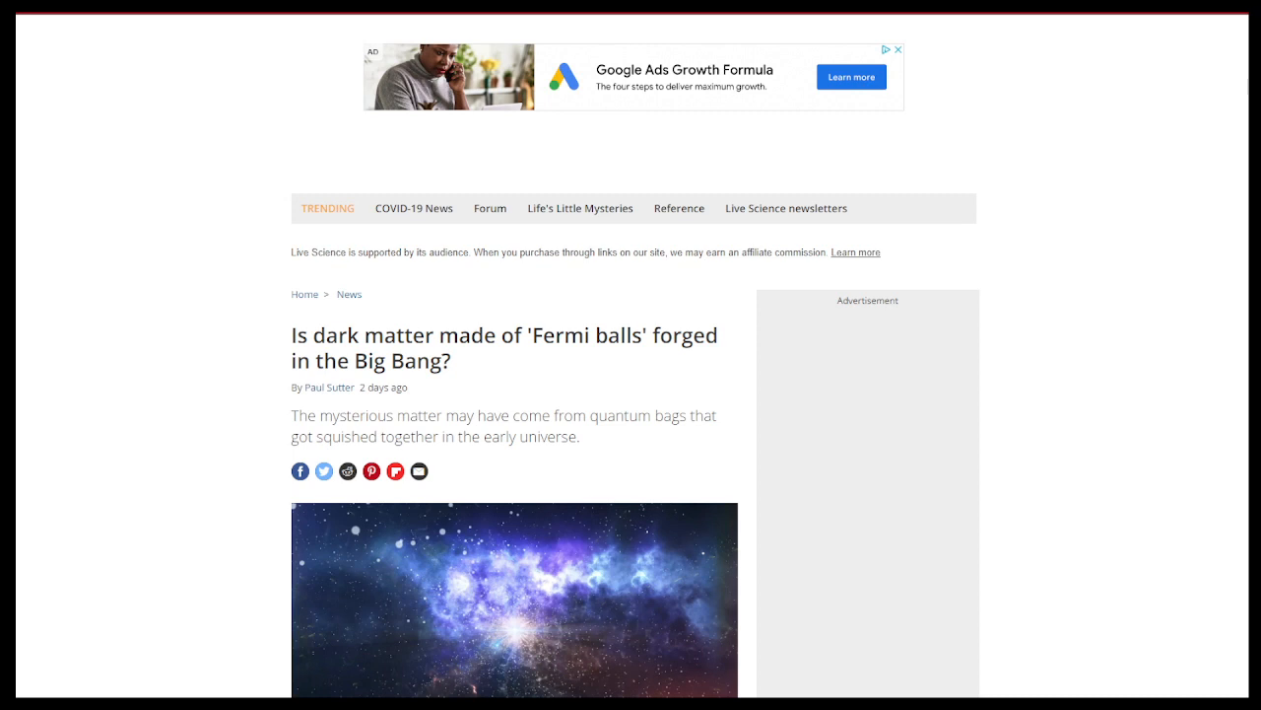
scroll("down", 3)
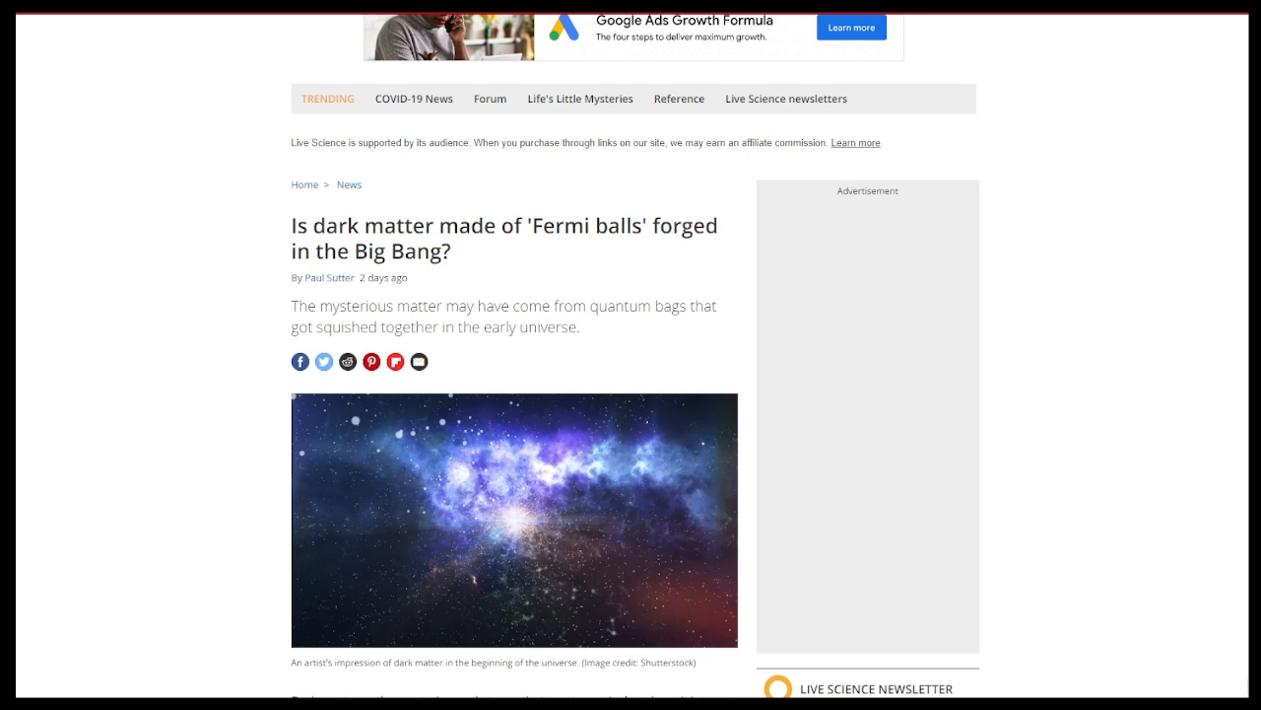
scroll("down", 3)
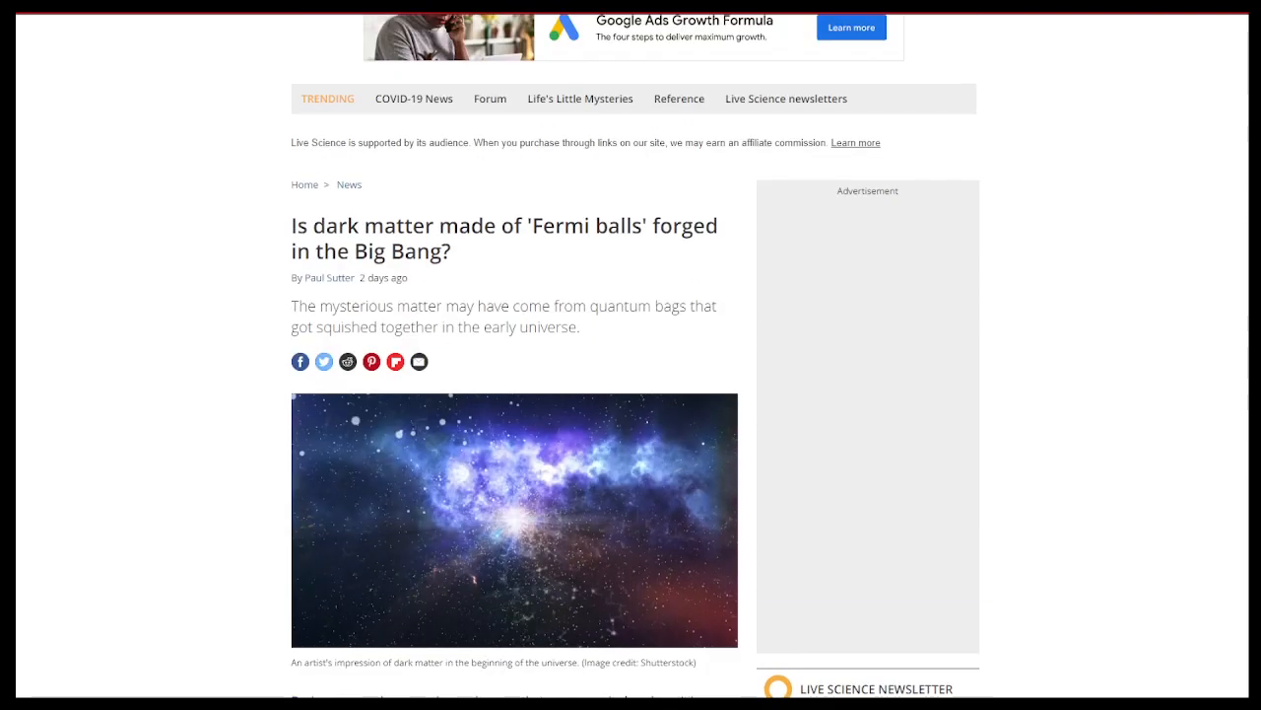
scroll("down", 3)
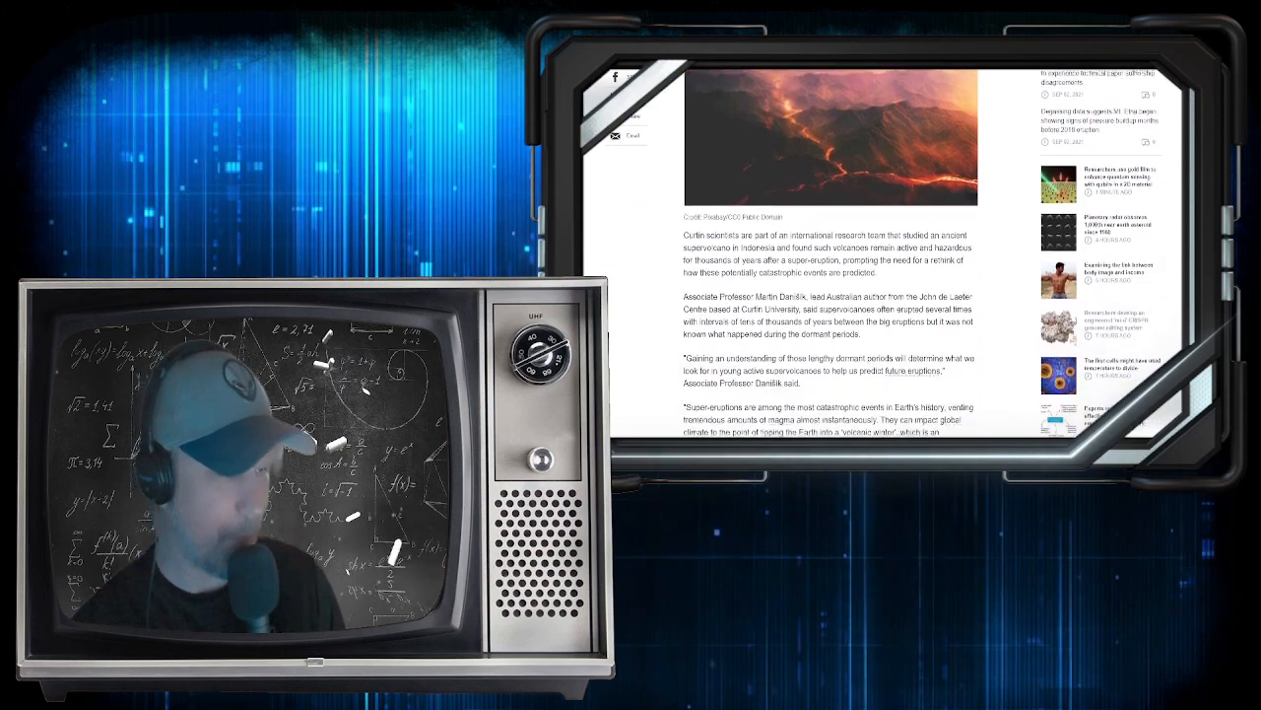
scroll("down", 3)
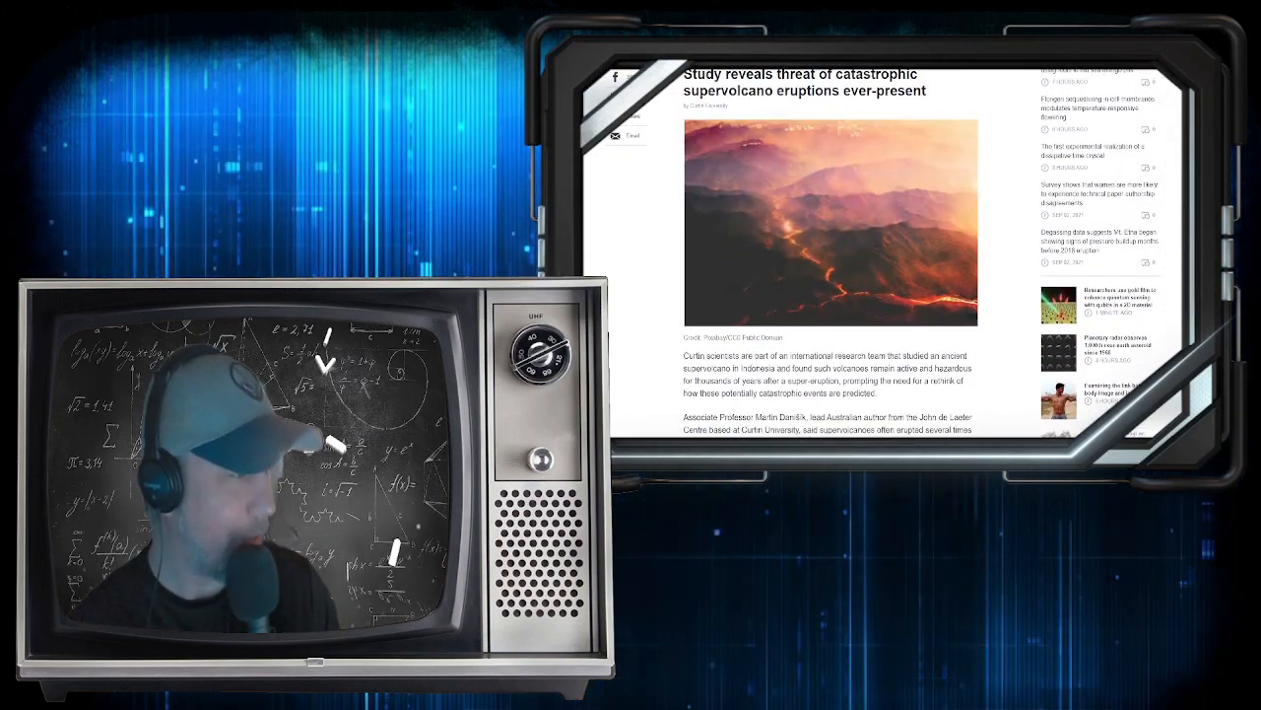
scroll("down", 3)
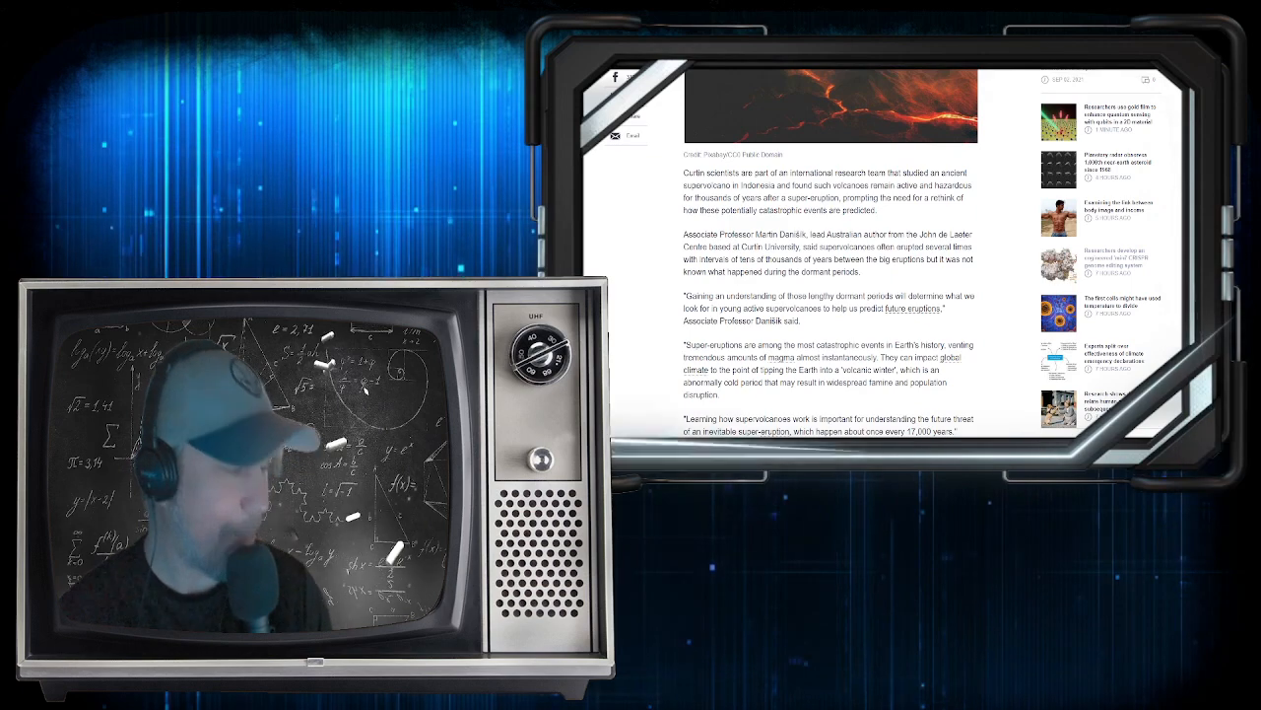
scroll("down", 3)
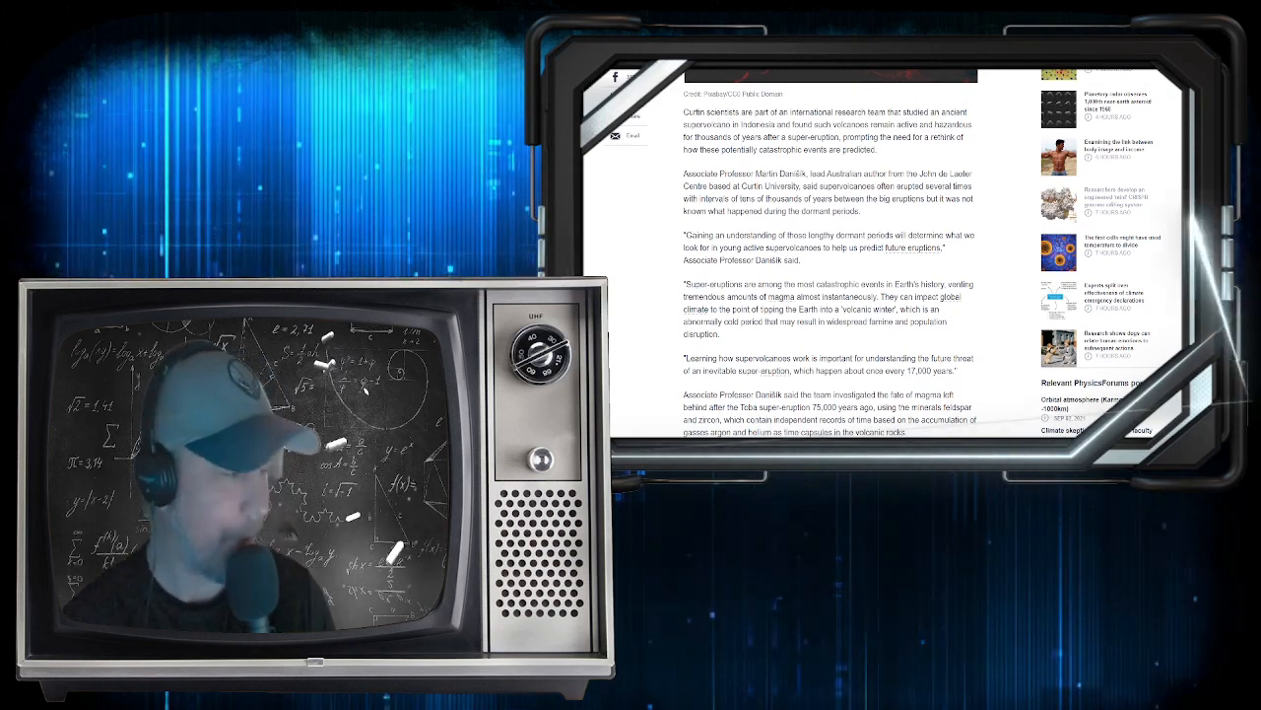
scroll("down", 3)
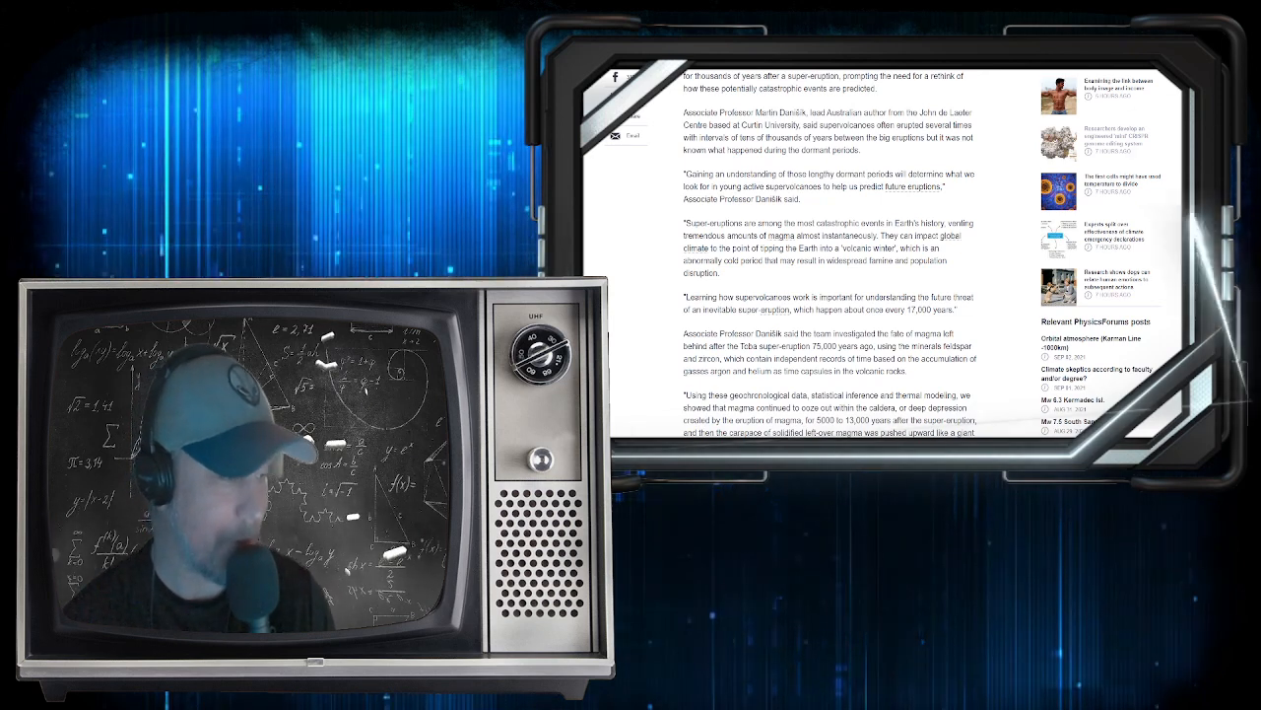
scroll("down", 3)
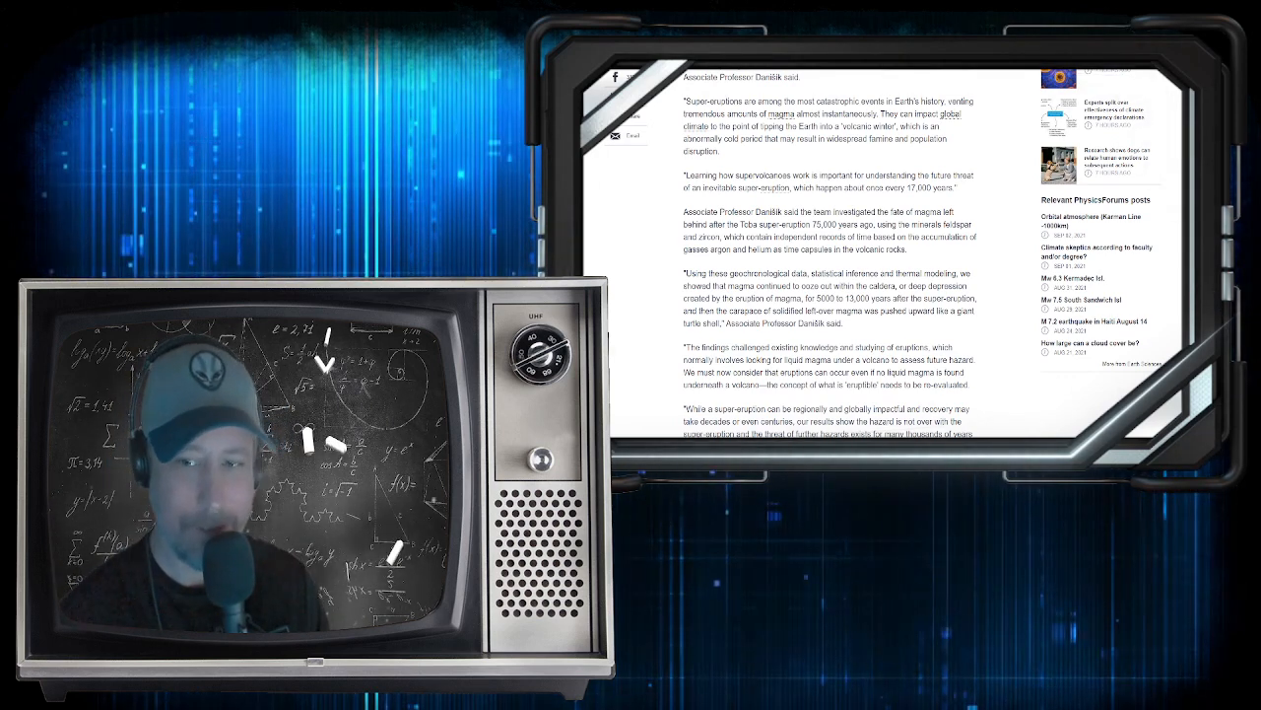
scroll("down", 3)
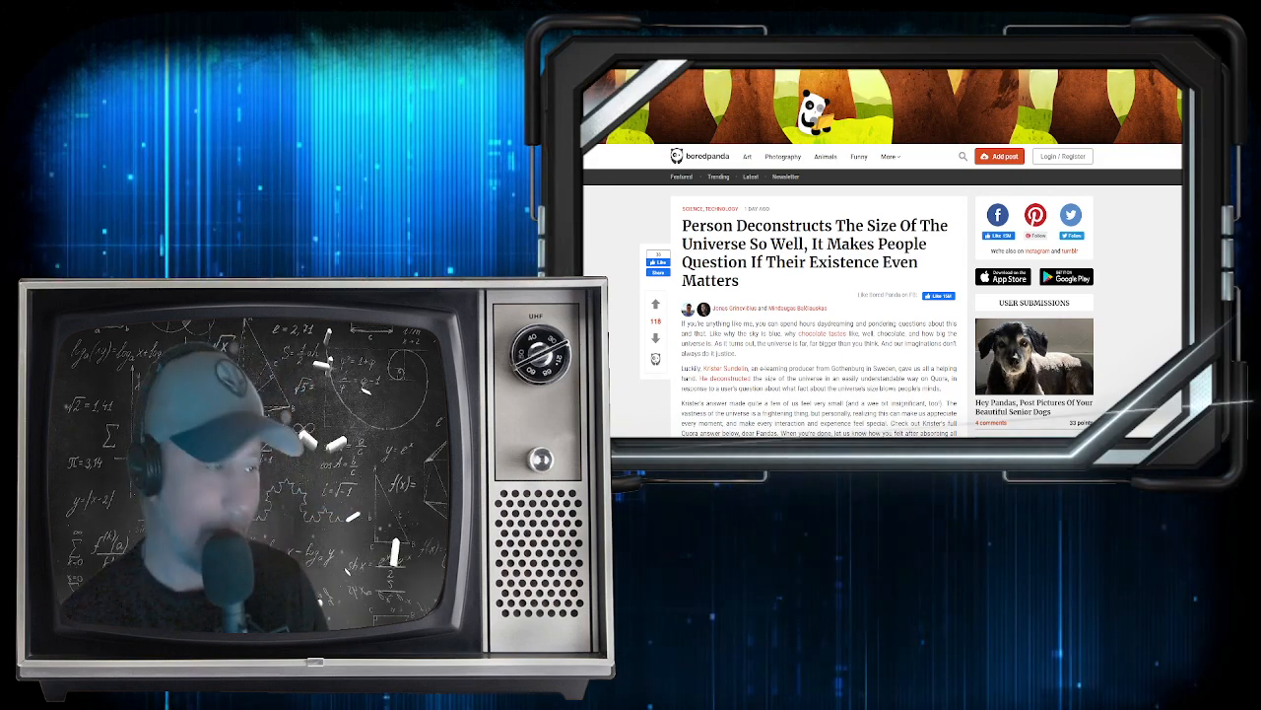
scroll("down", 3)
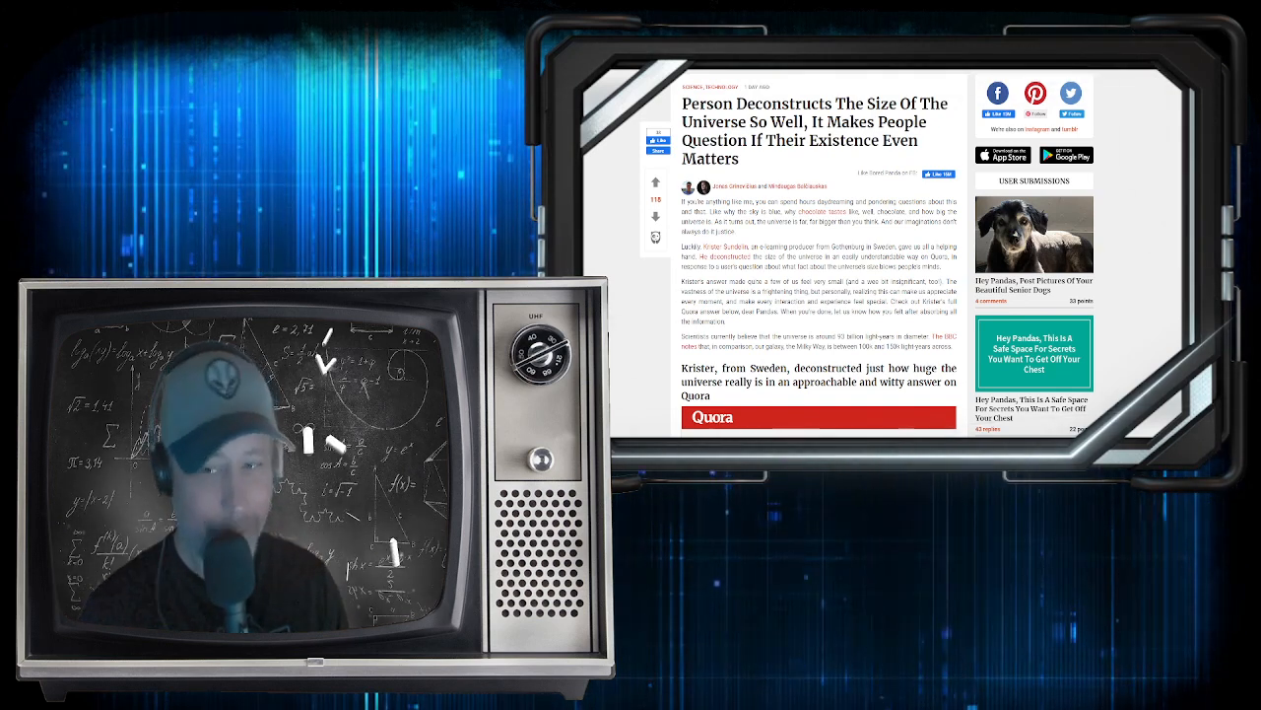
scroll("down", 3)
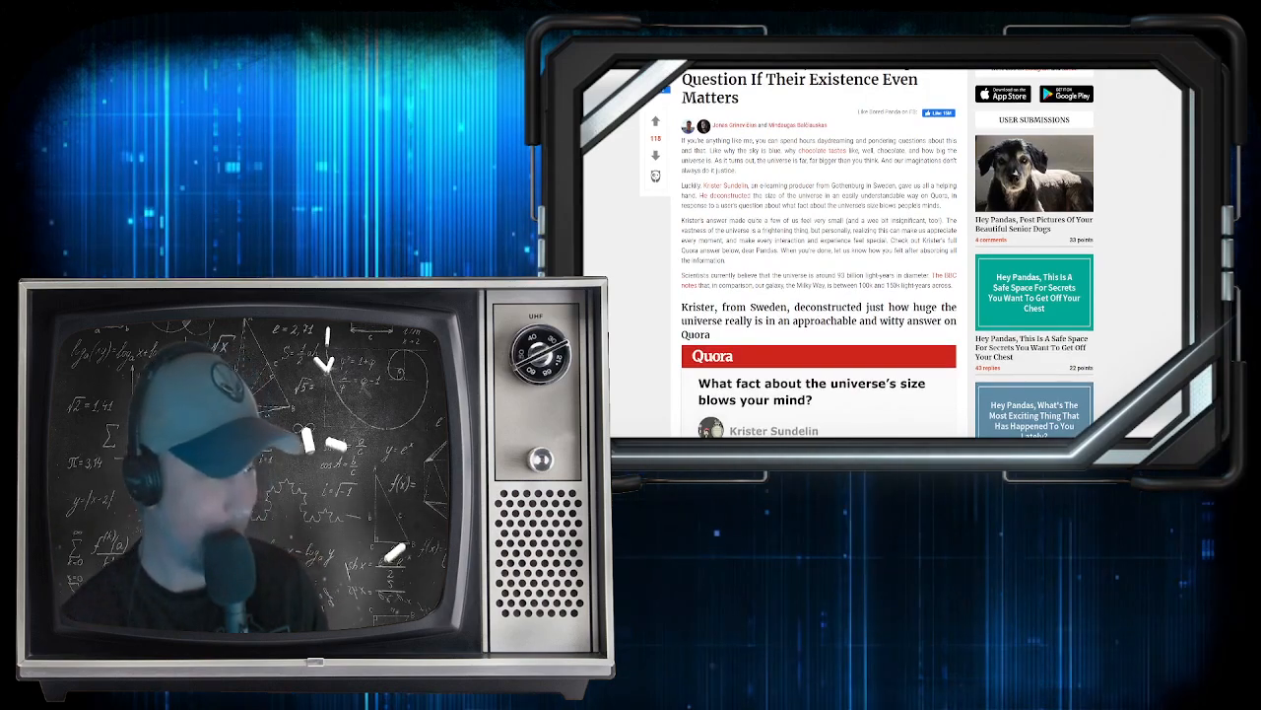
scroll("down", 3)
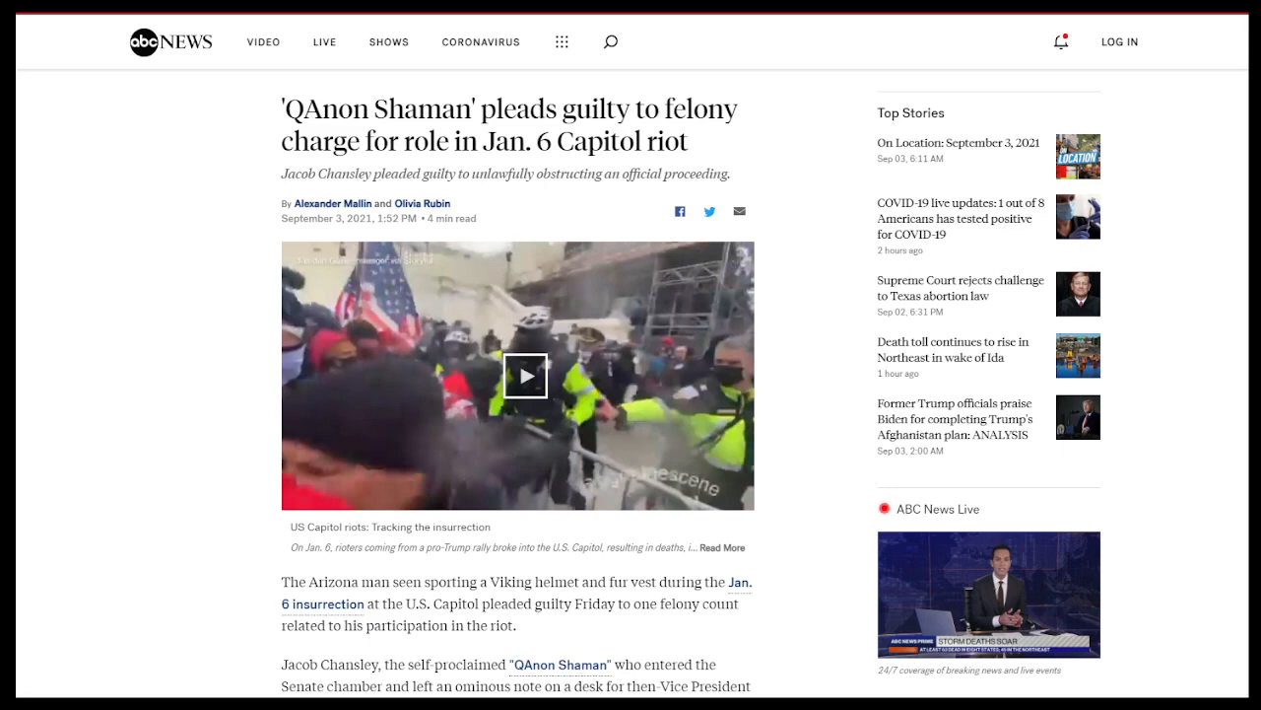
Scroll the ABC News QAnon Shaman article past the video to the paragraphs on Jacob Chansley's plea
scroll("down", 3)
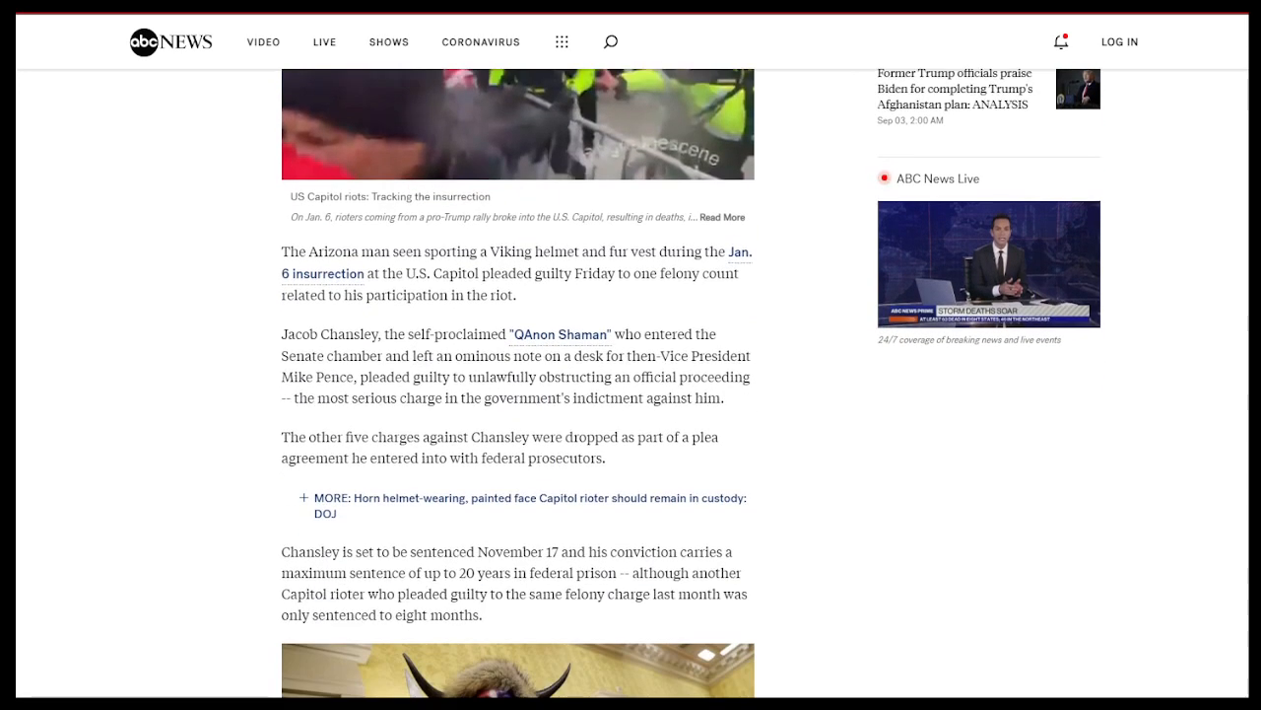